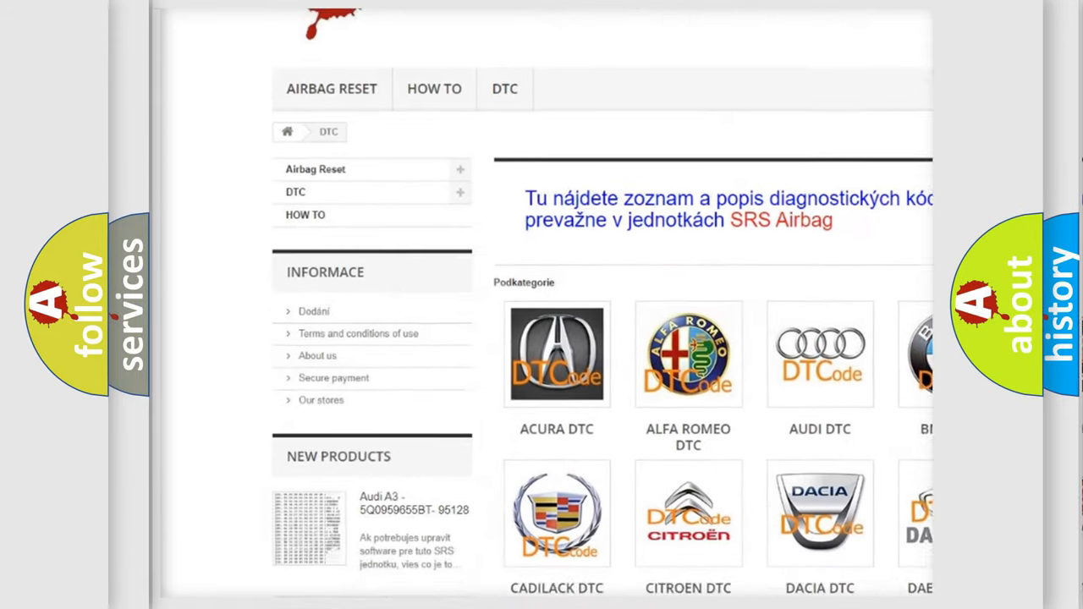
pyautogui.scroll(-3)
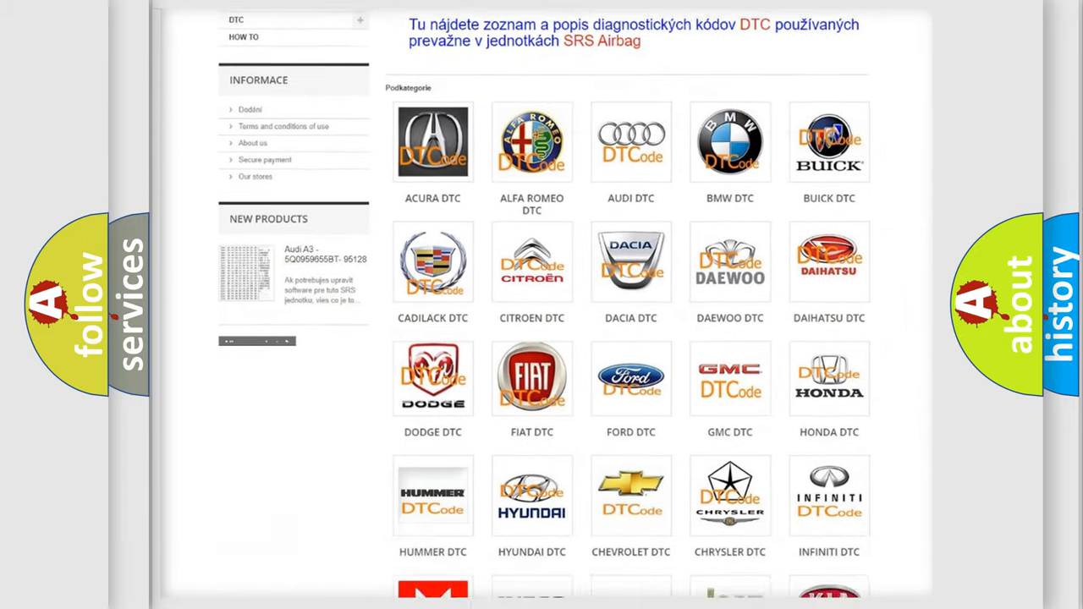
pyautogui.scroll(-3)
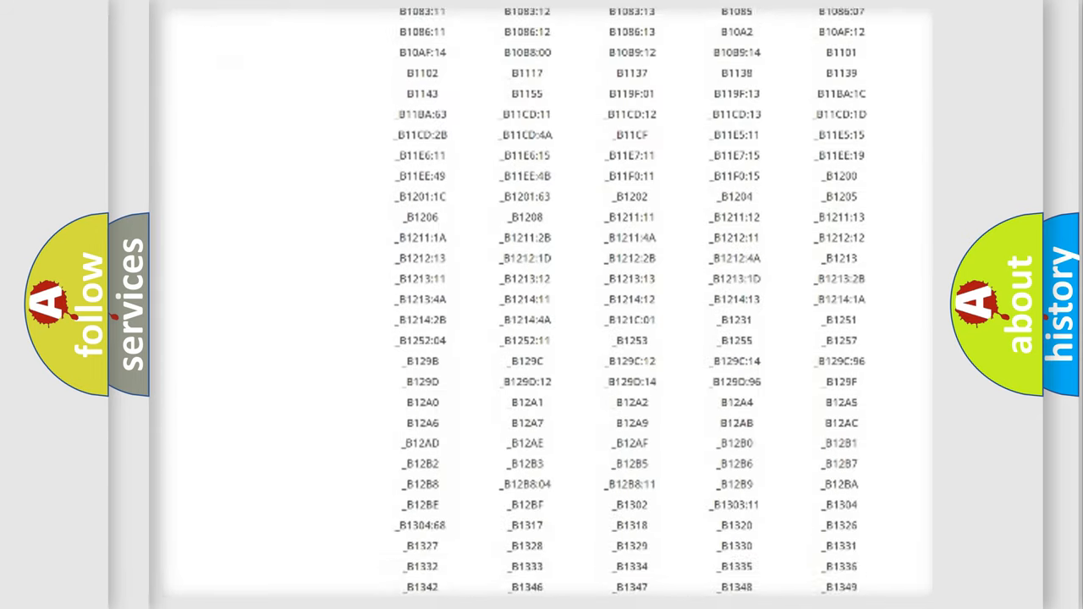
pyautogui.scroll(-3)
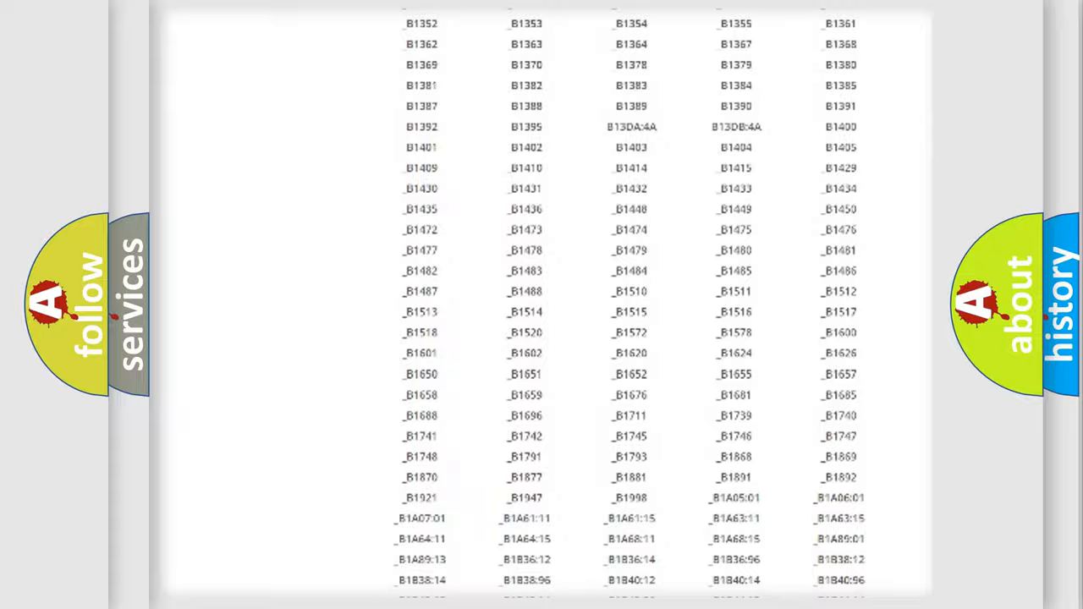